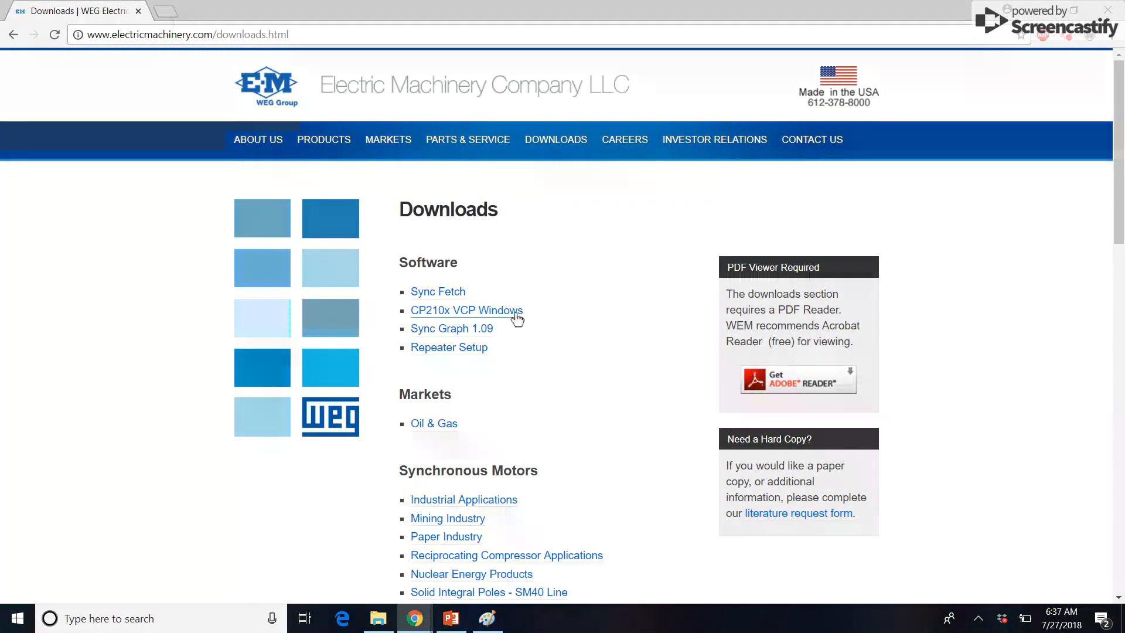
- Download the CP210x VCP Windows driver zip from the Electric Machinery downloads page
click(466, 310)
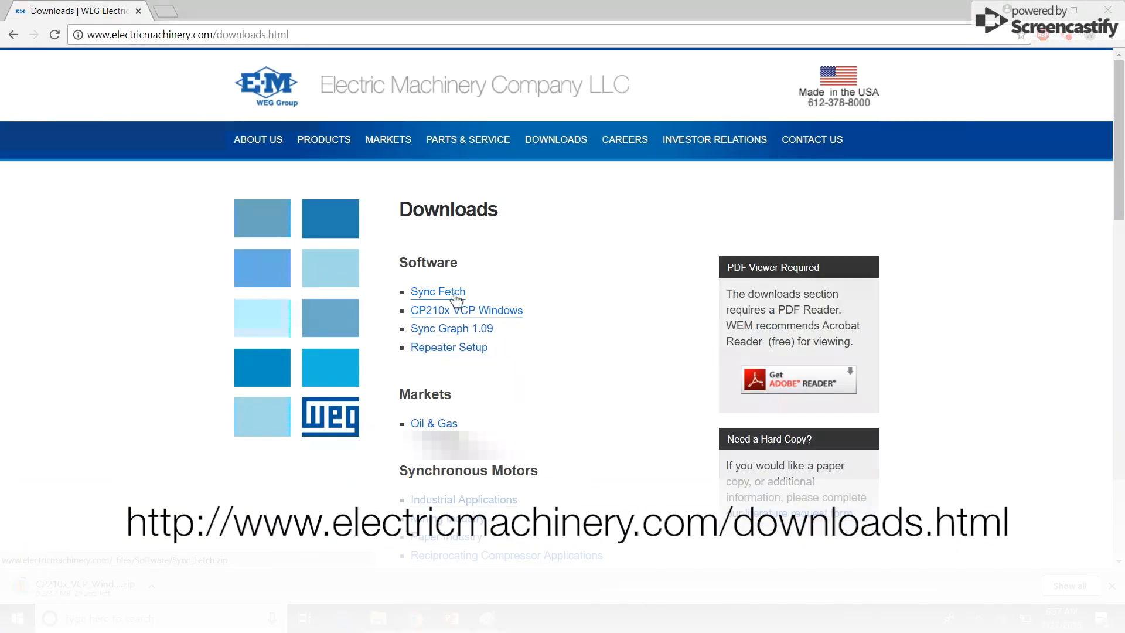
- Extract the CP210x_VCP_Windows (1) archive into its own folder inside WEG
click(379, 618)
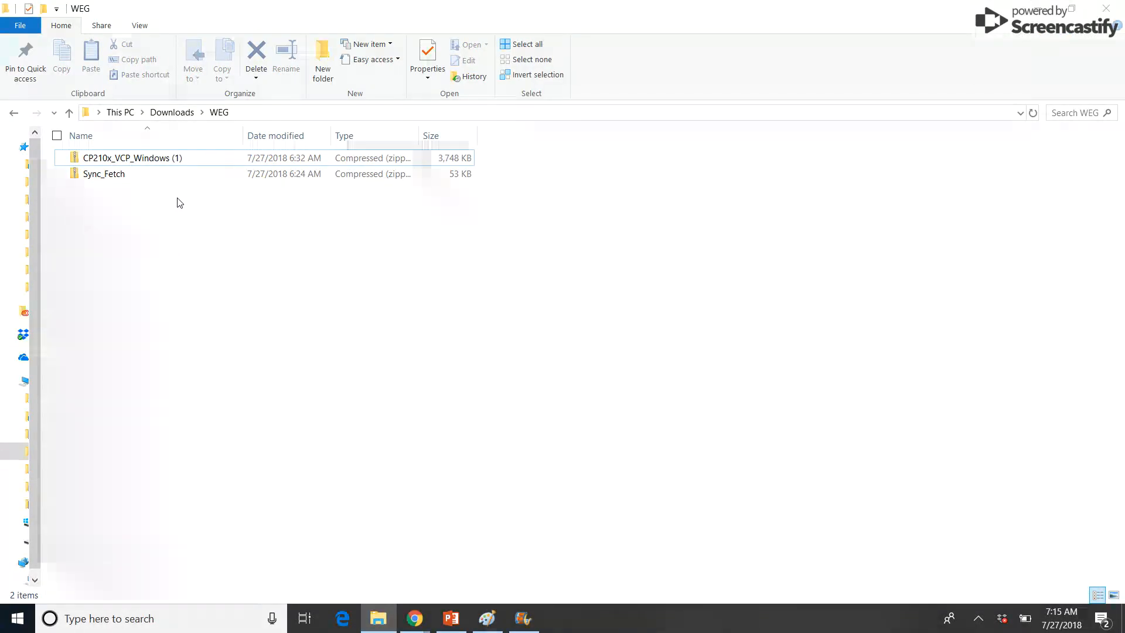
click(132, 158)
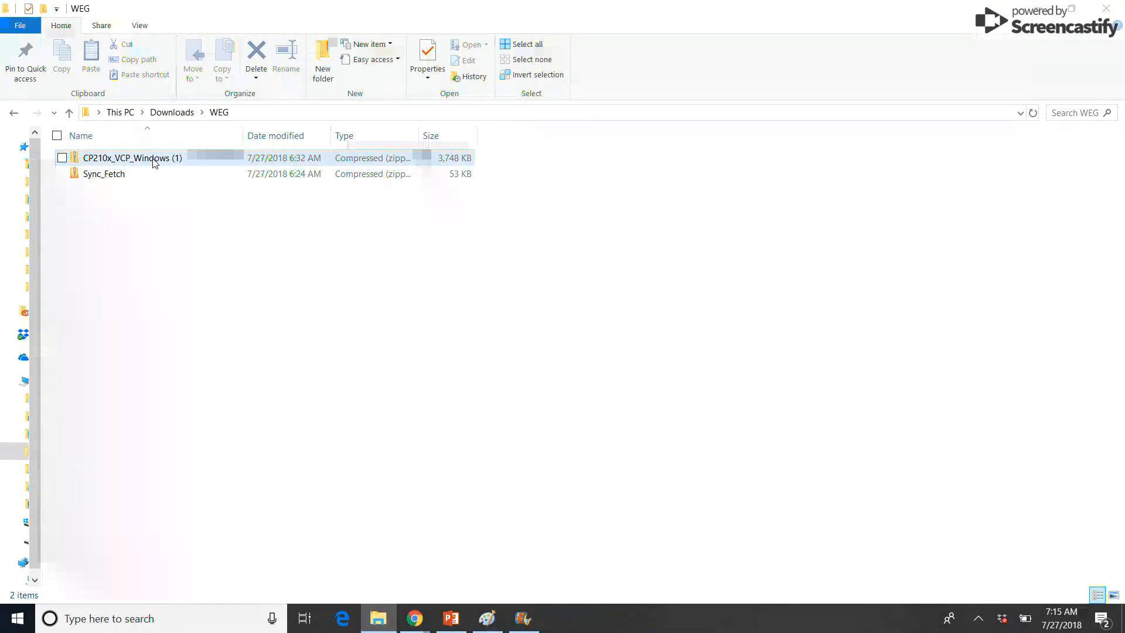
right_click(132, 158)
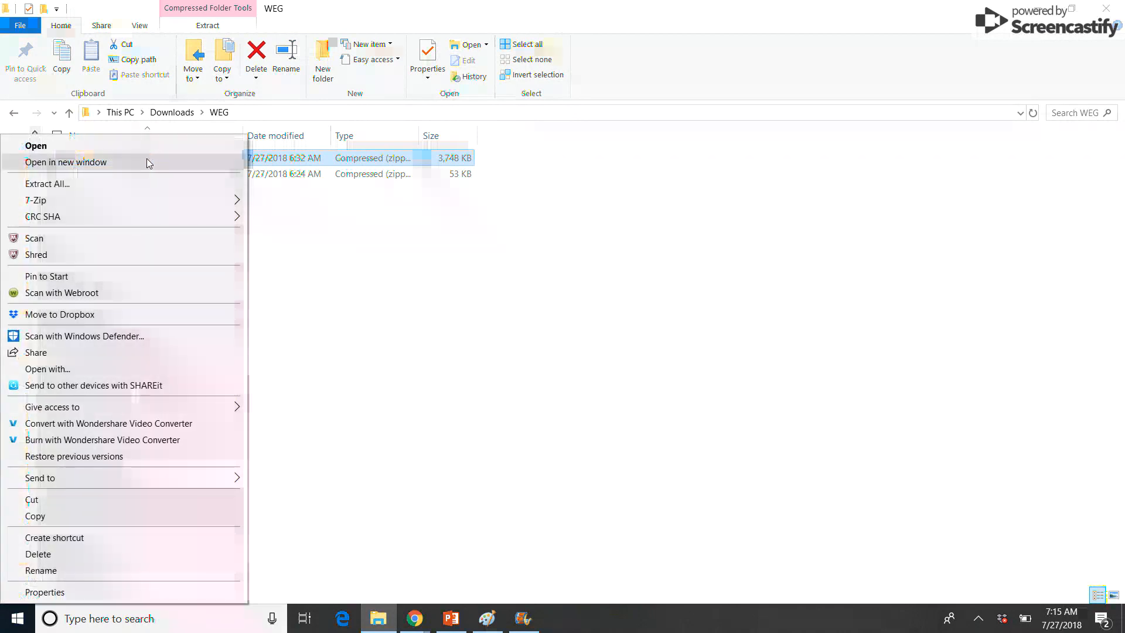
click(46, 184)
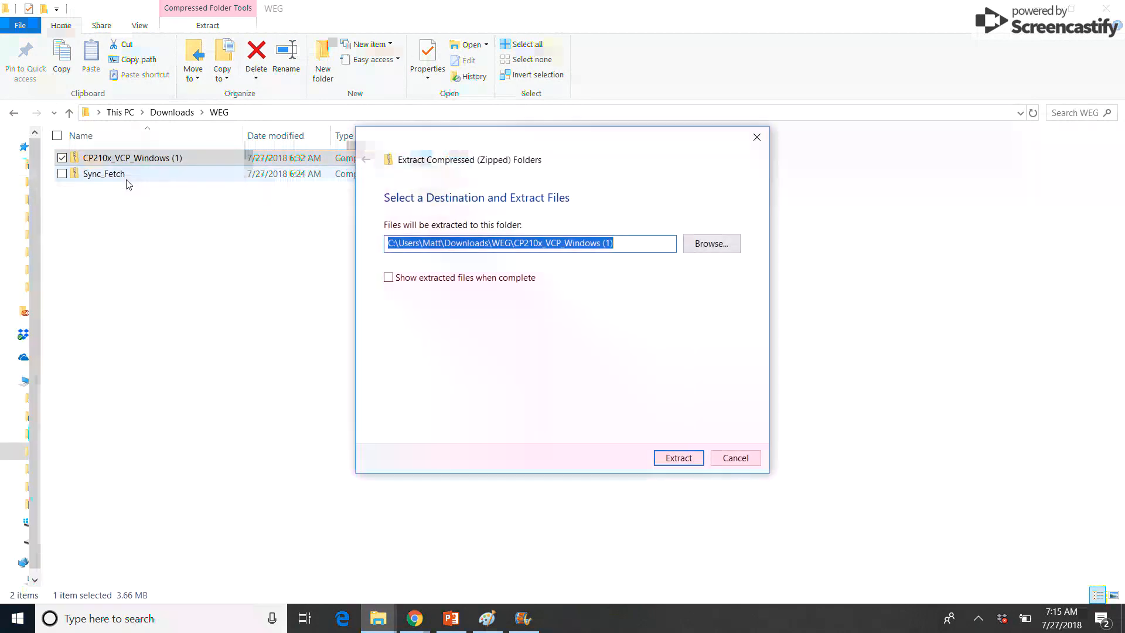
click(678, 459)
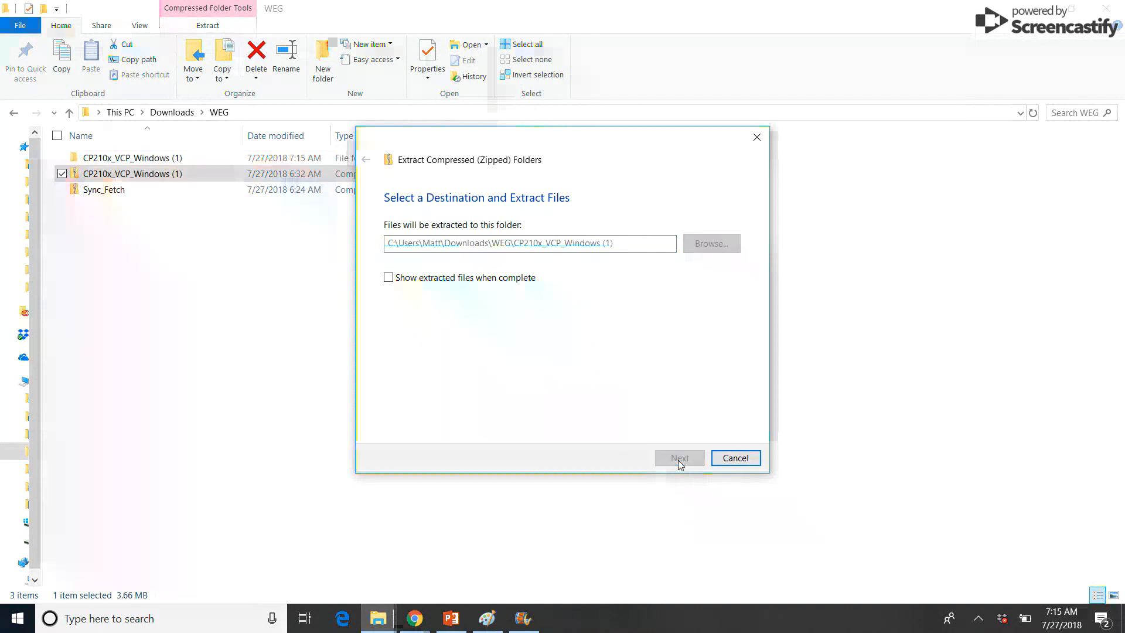
click(734, 459)
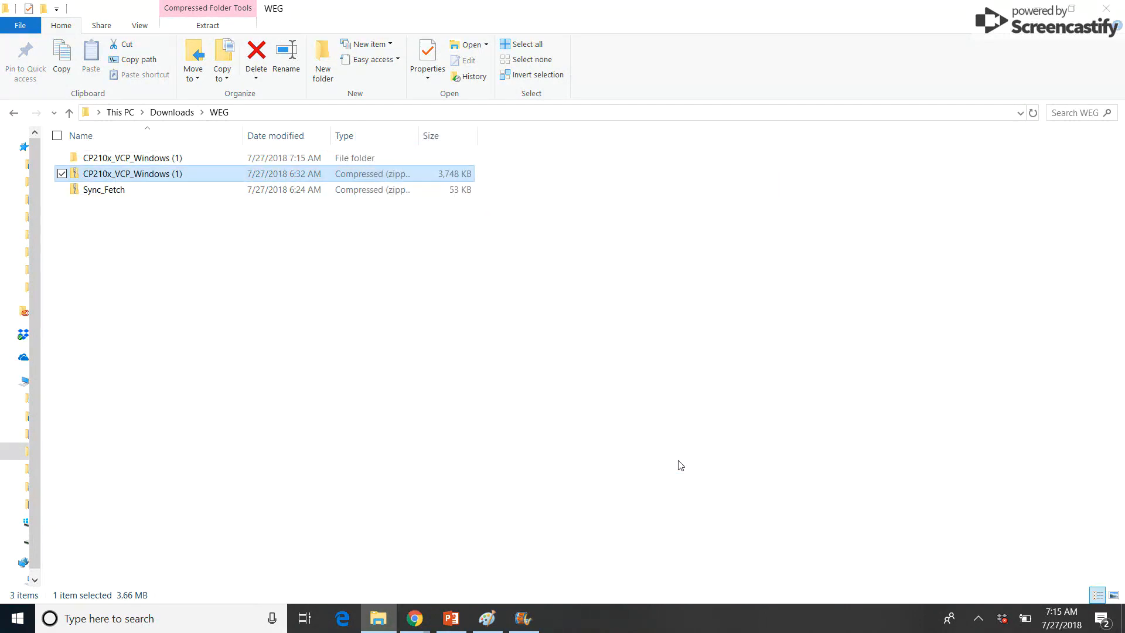
- Extract the Sync_Fetch archive into its own folder inside WEG
click(104, 189)
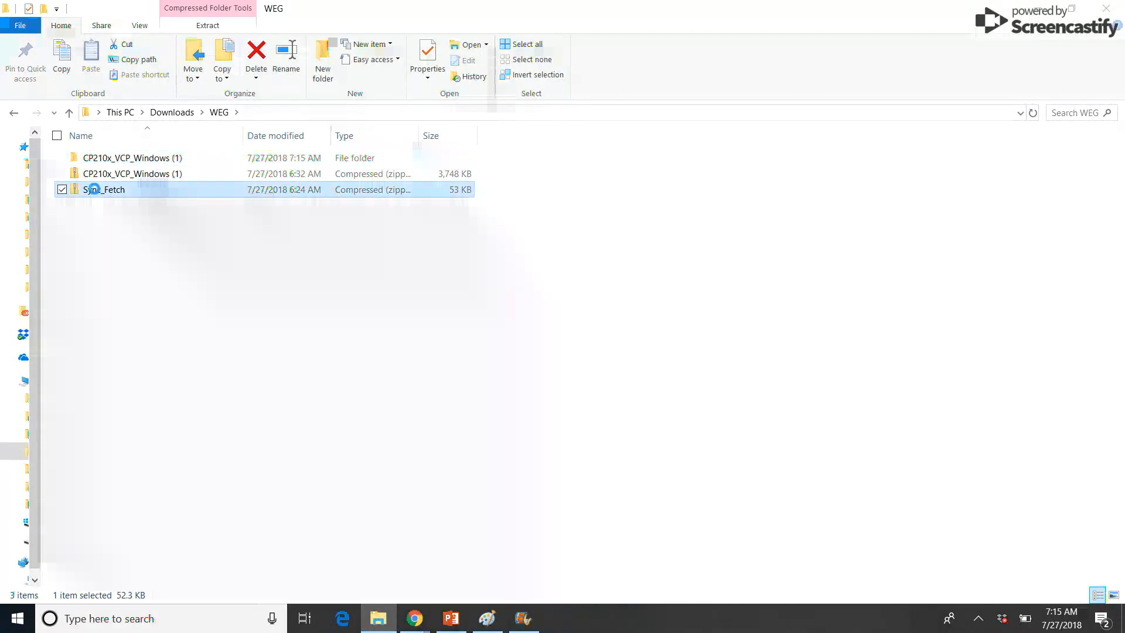
right_click(104, 189)
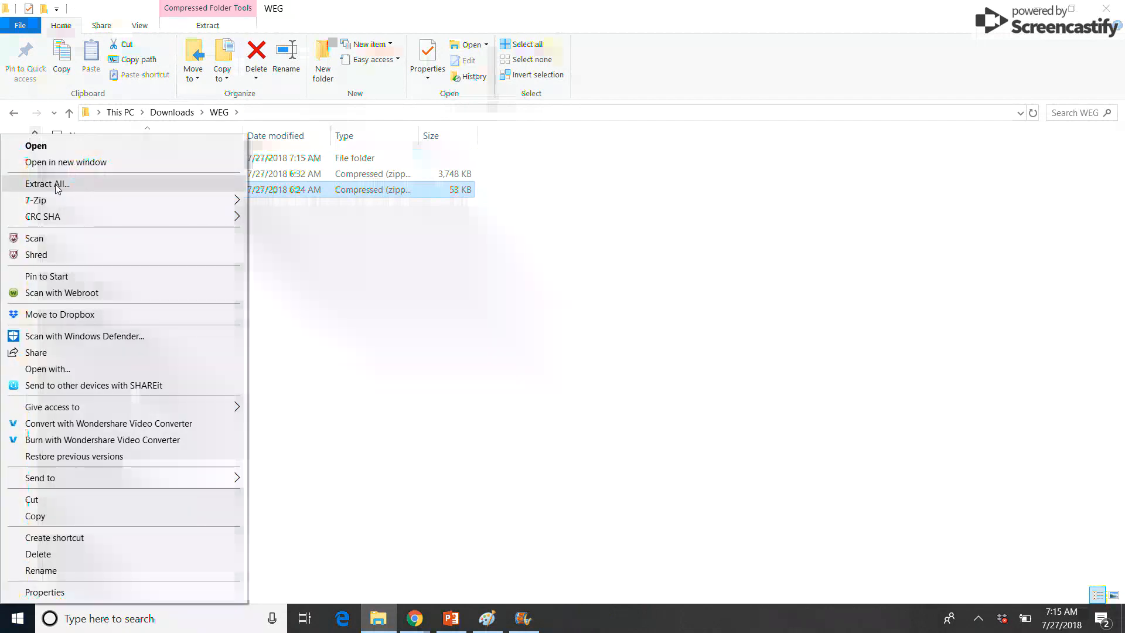
click(47, 184)
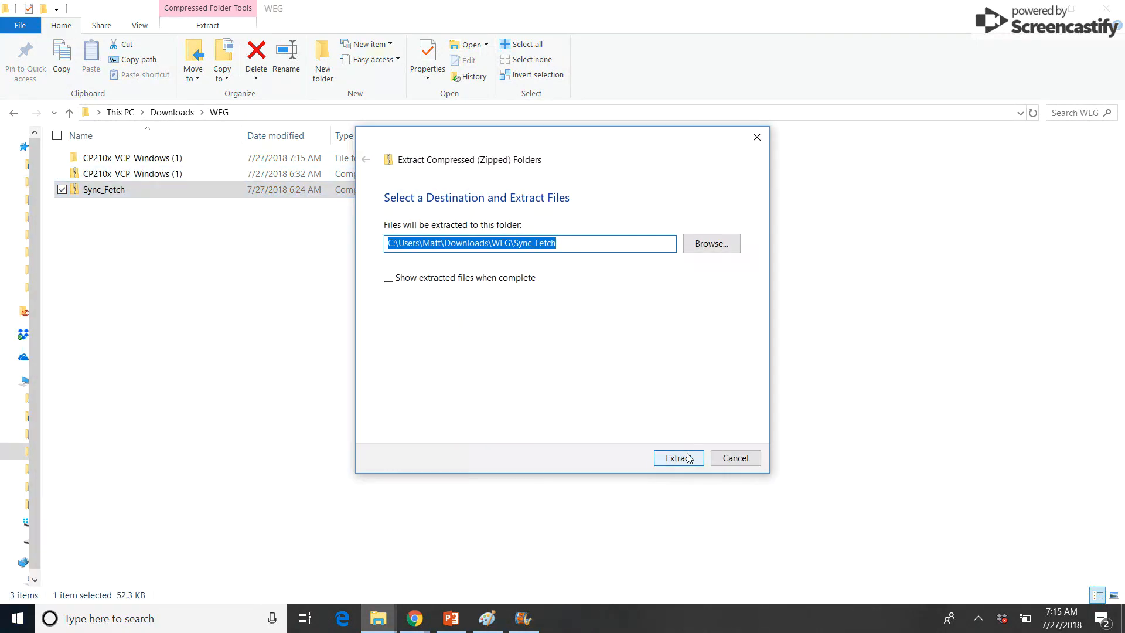
click(678, 458)
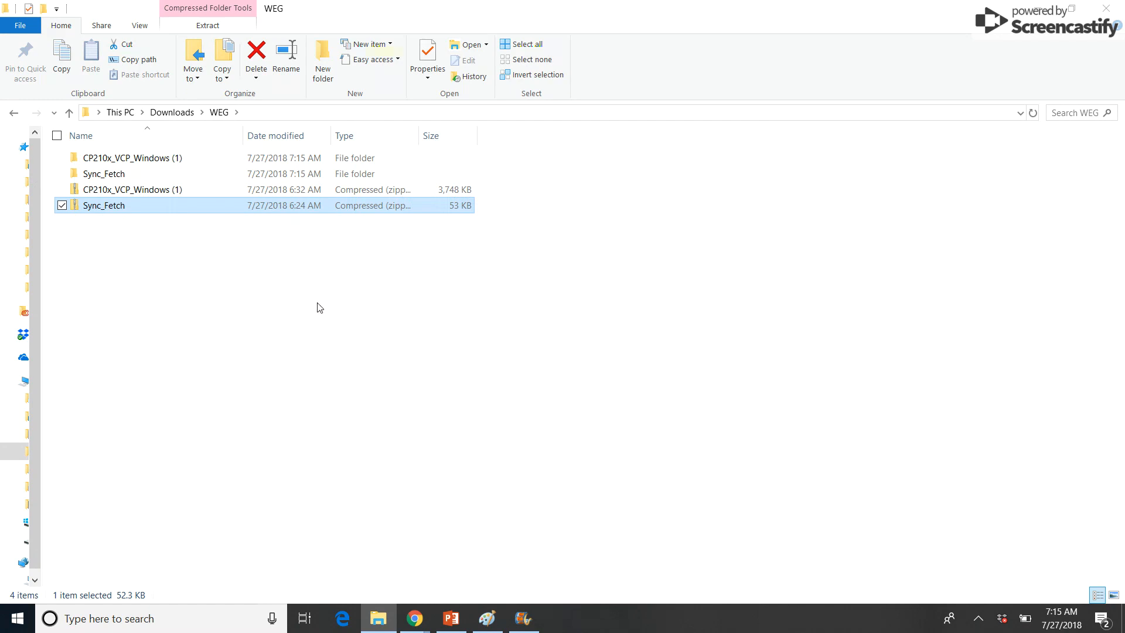
click(133, 157)
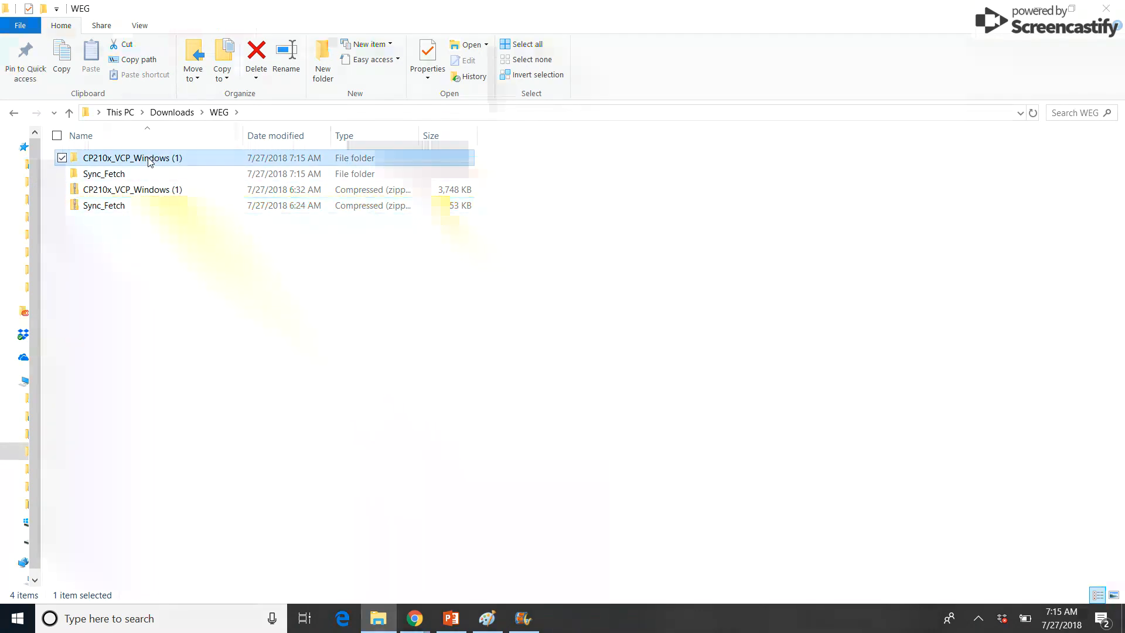
- Launch CP210xVCPInstaller_x64 from the extracted CP210x_VCP_Windows folder
double_click(133, 157)
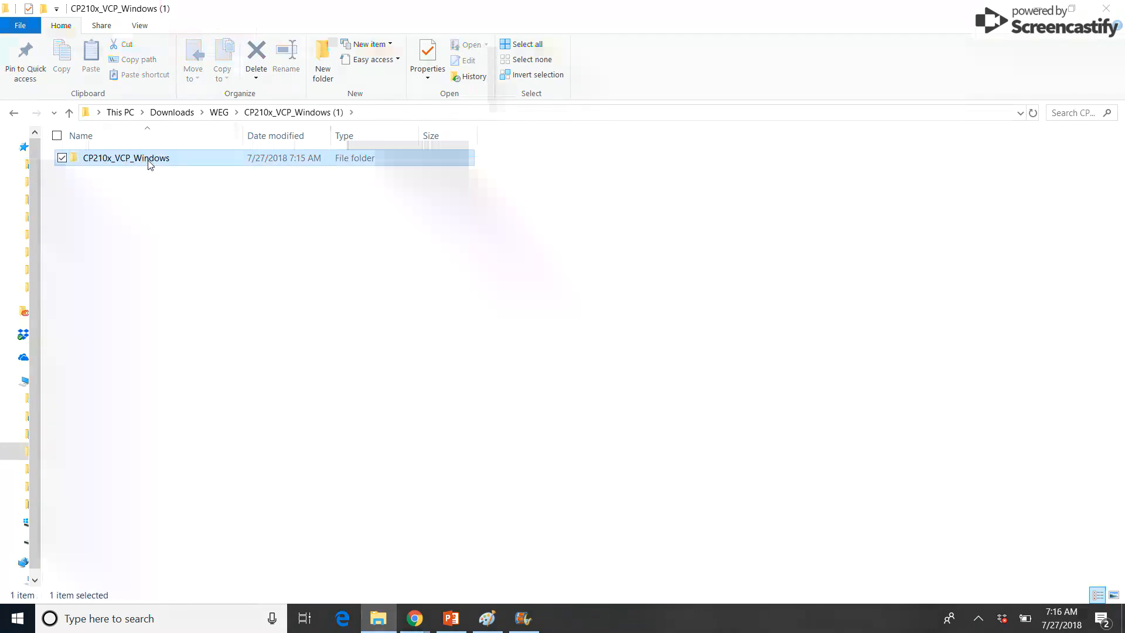
double_click(125, 157)
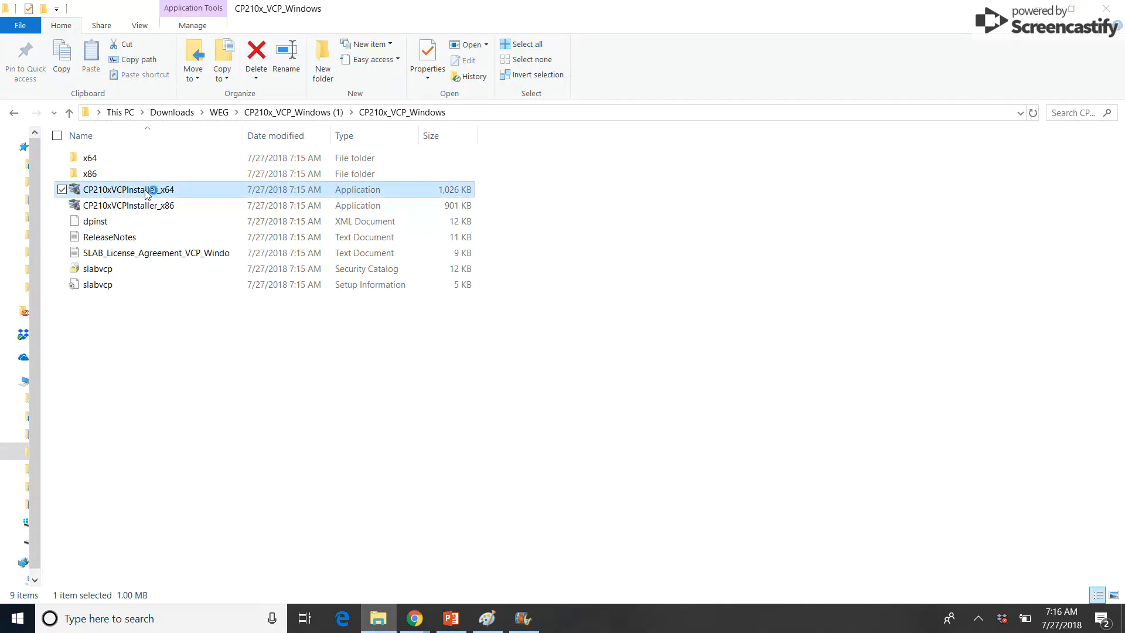
double_click(128, 190)
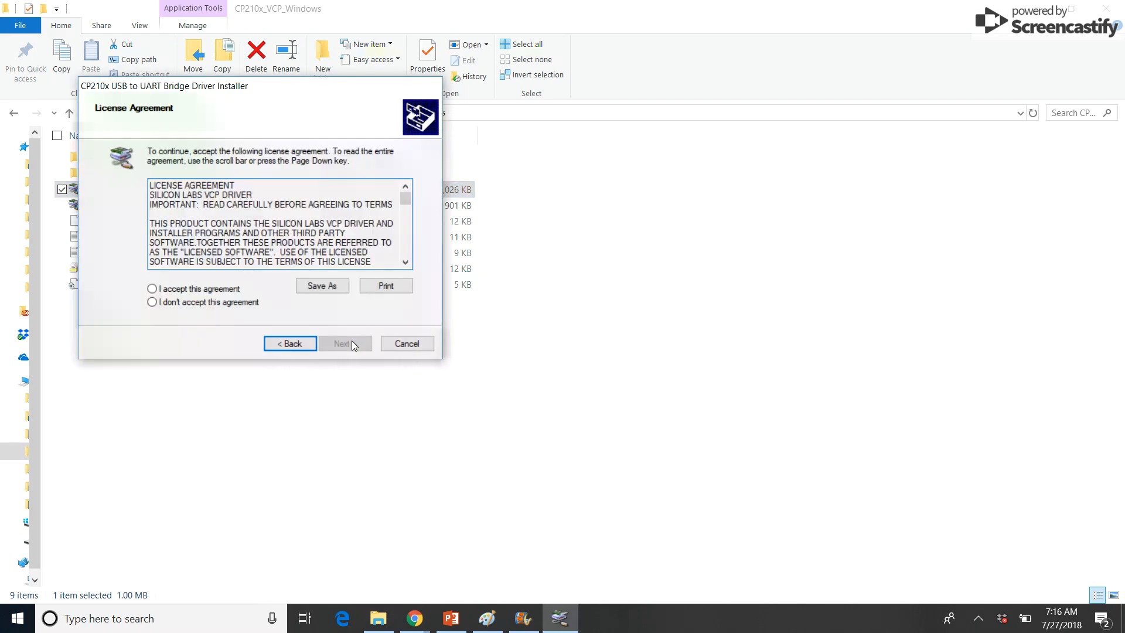
scroll(down, 3)
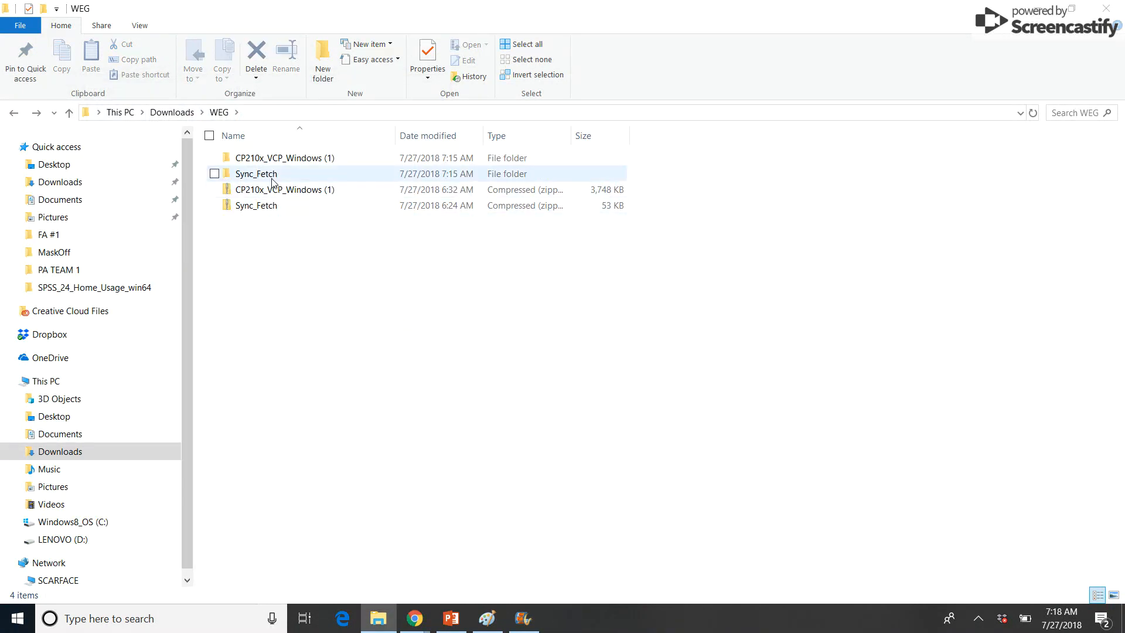
- Launch the Sync Fetch application and open its port on COM3 to read the sensor settings
double_click(257, 174)
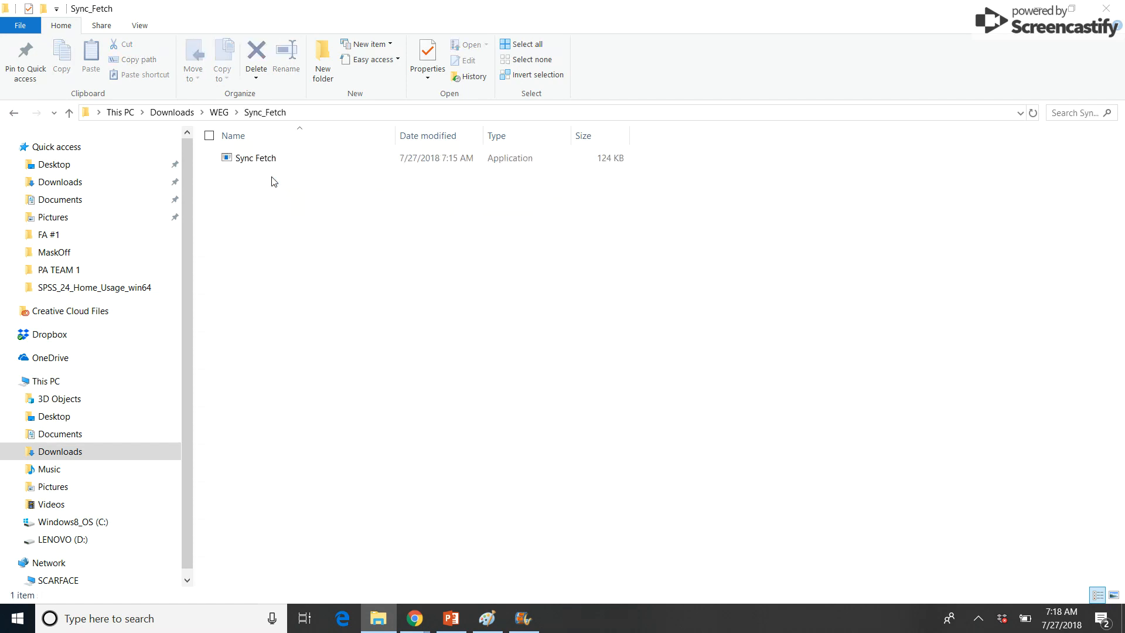
double_click(255, 158)
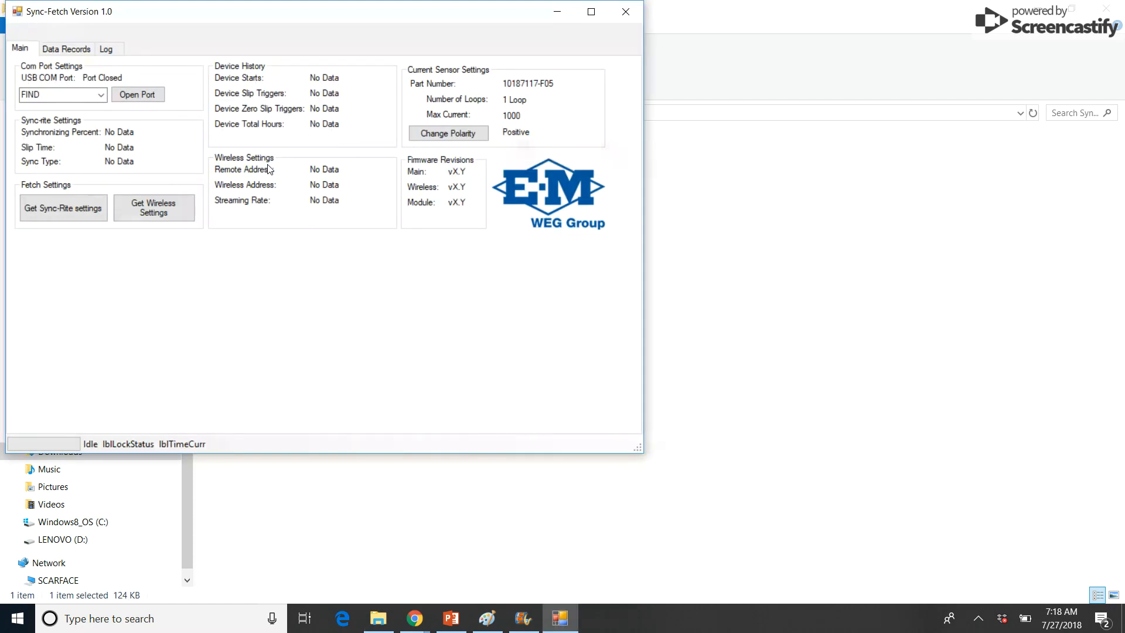
mouse_move(301, 6)
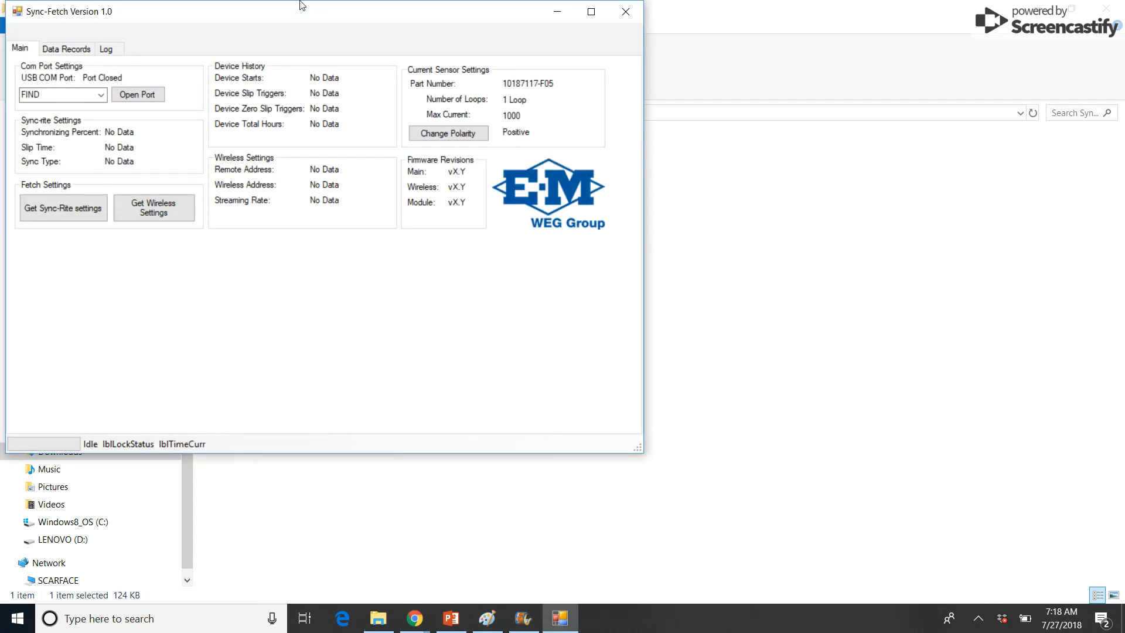
click(138, 94)
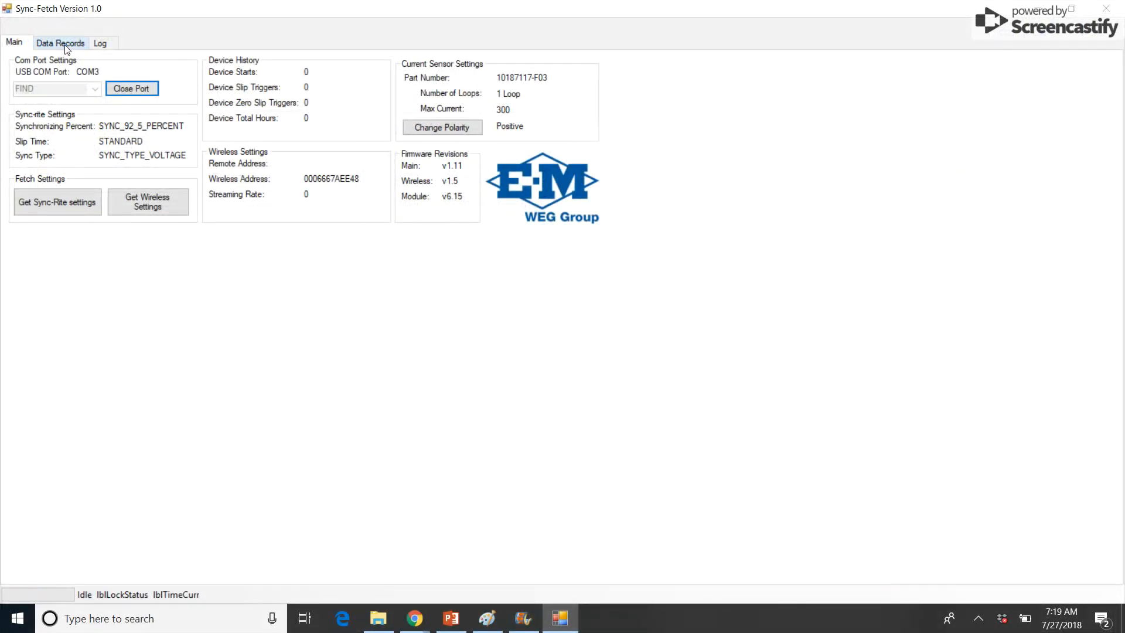
- Load the PU/PD power cycle times on Data Records and download start record 1
click(60, 42)
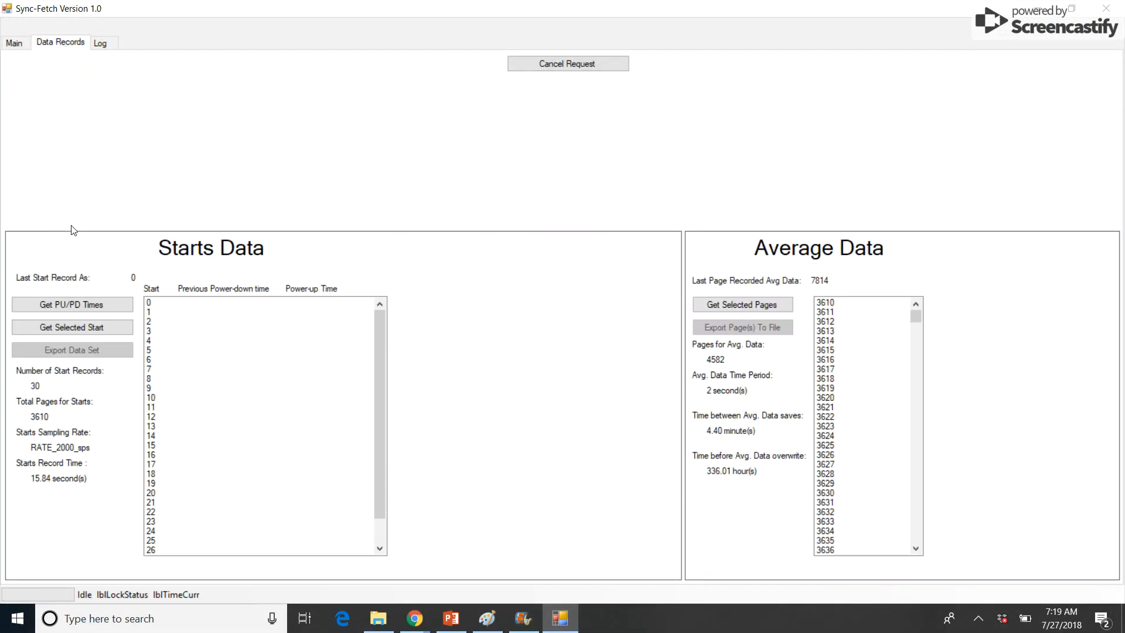
click(72, 305)
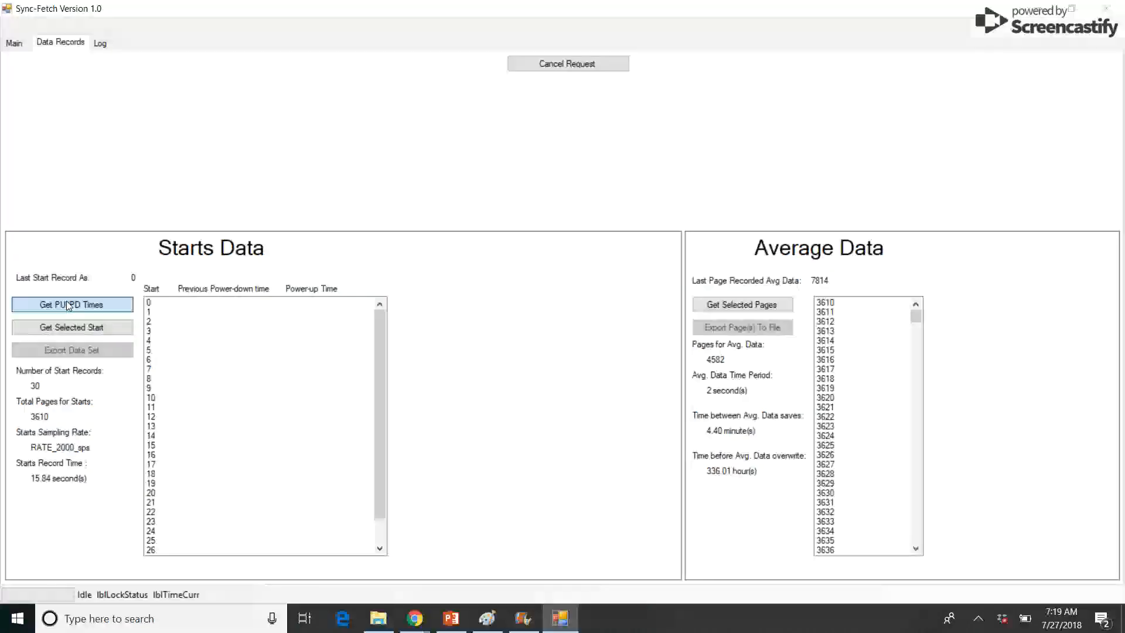
click(72, 304)
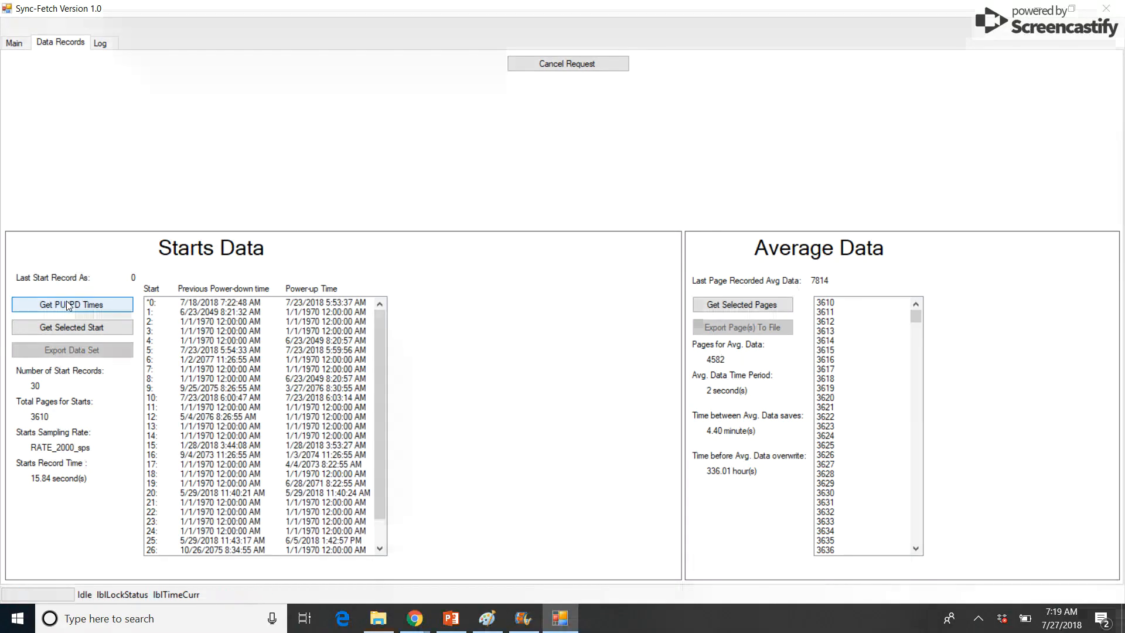
mouse_move(146, 301)
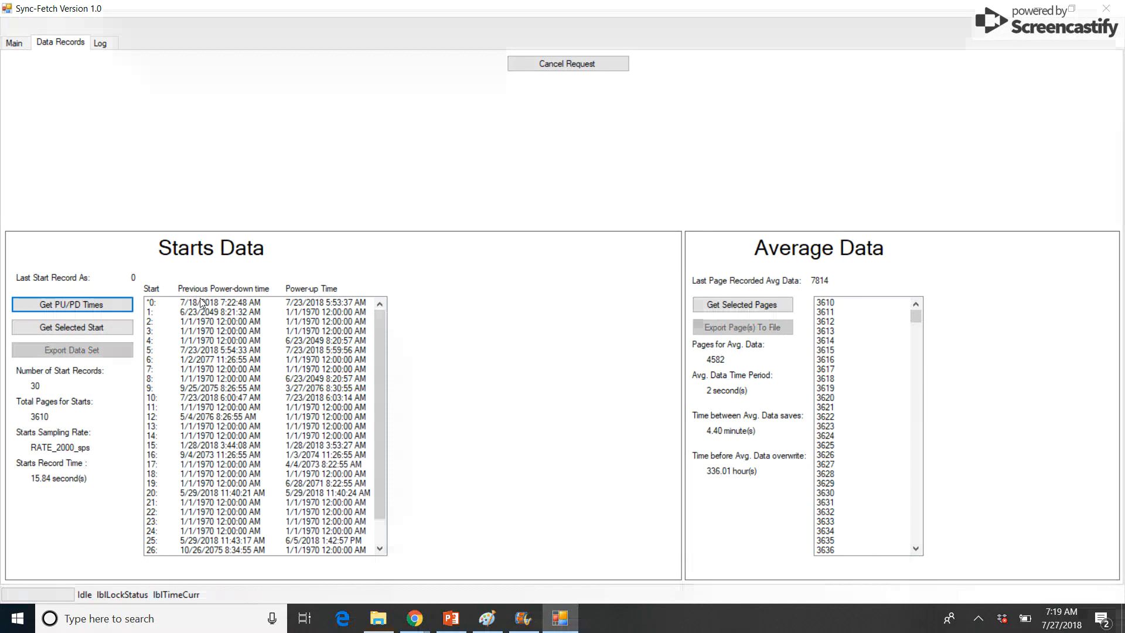
mouse_move(219, 306)
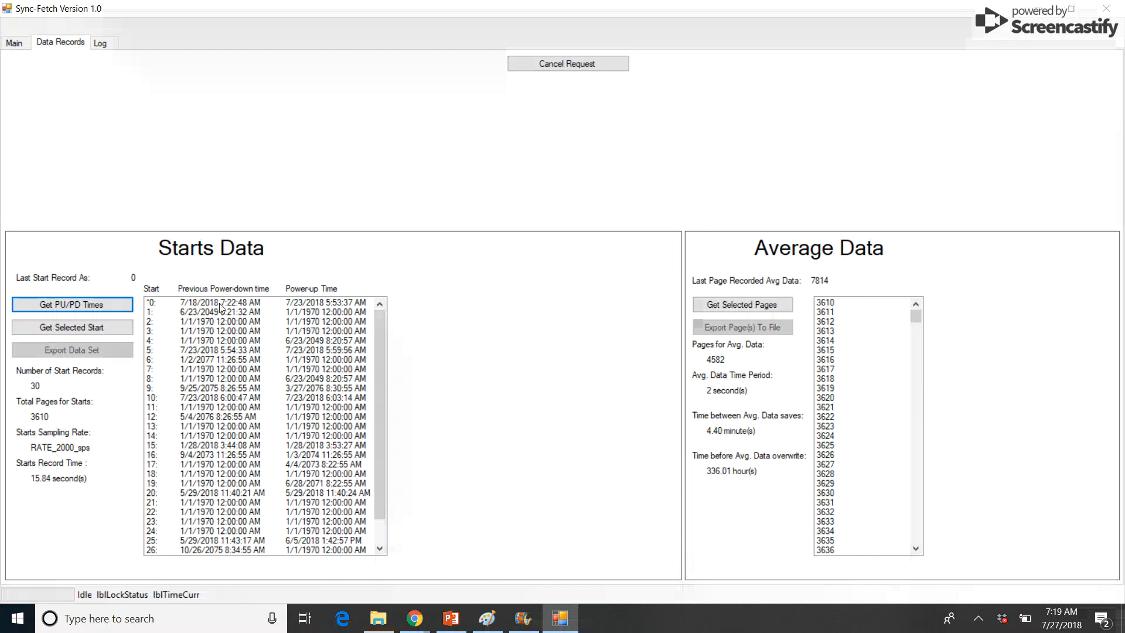
click(222, 312)
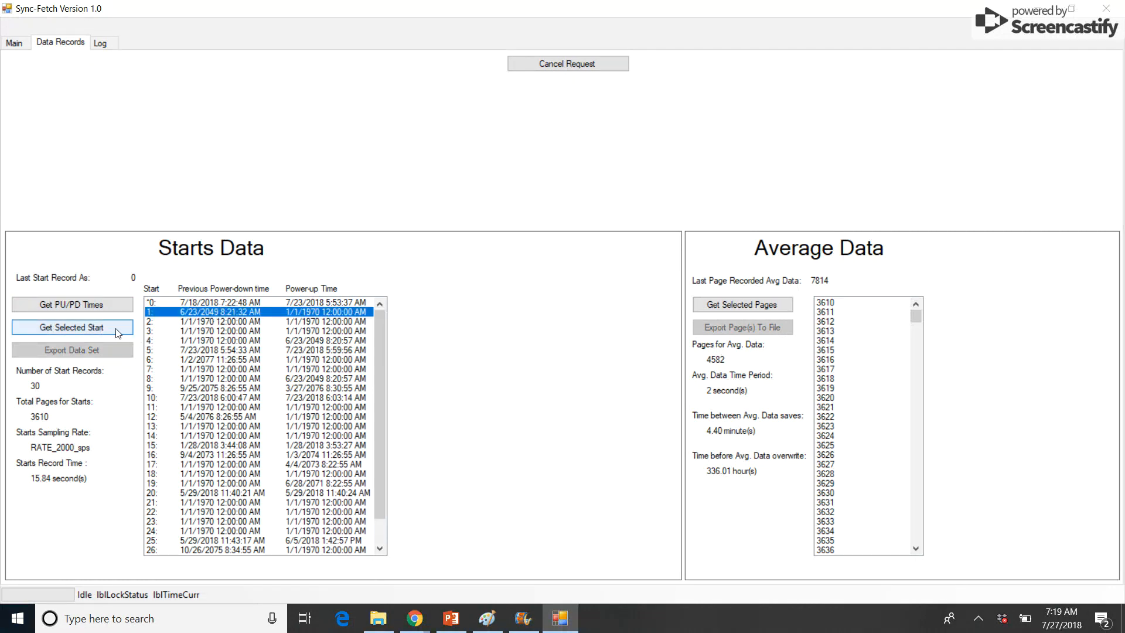
click(72, 327)
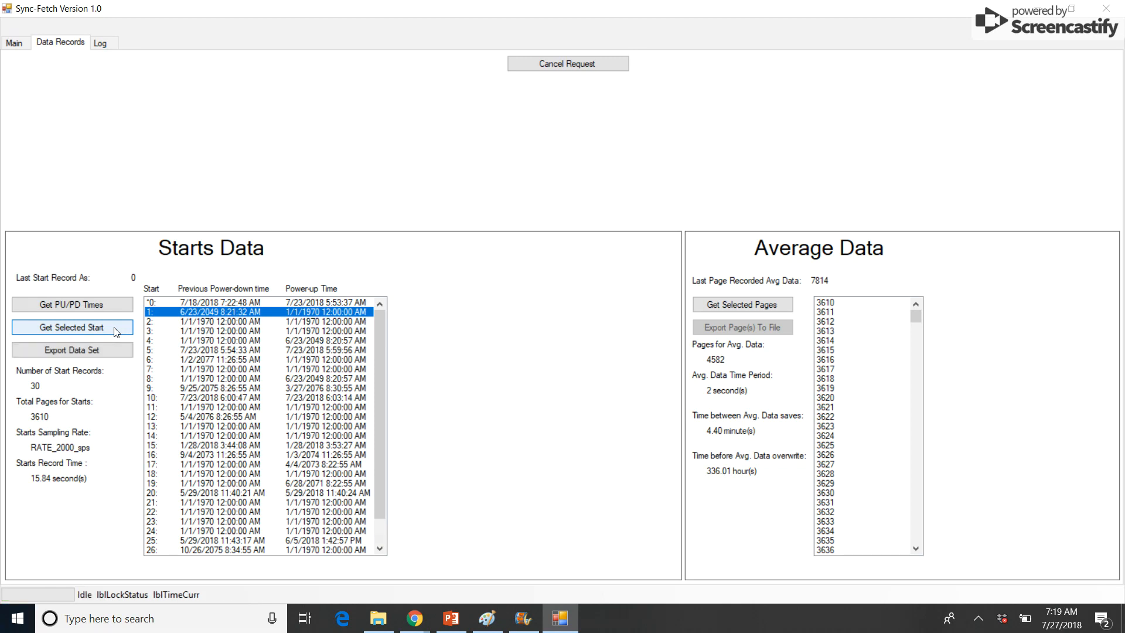
mouse_move(72, 350)
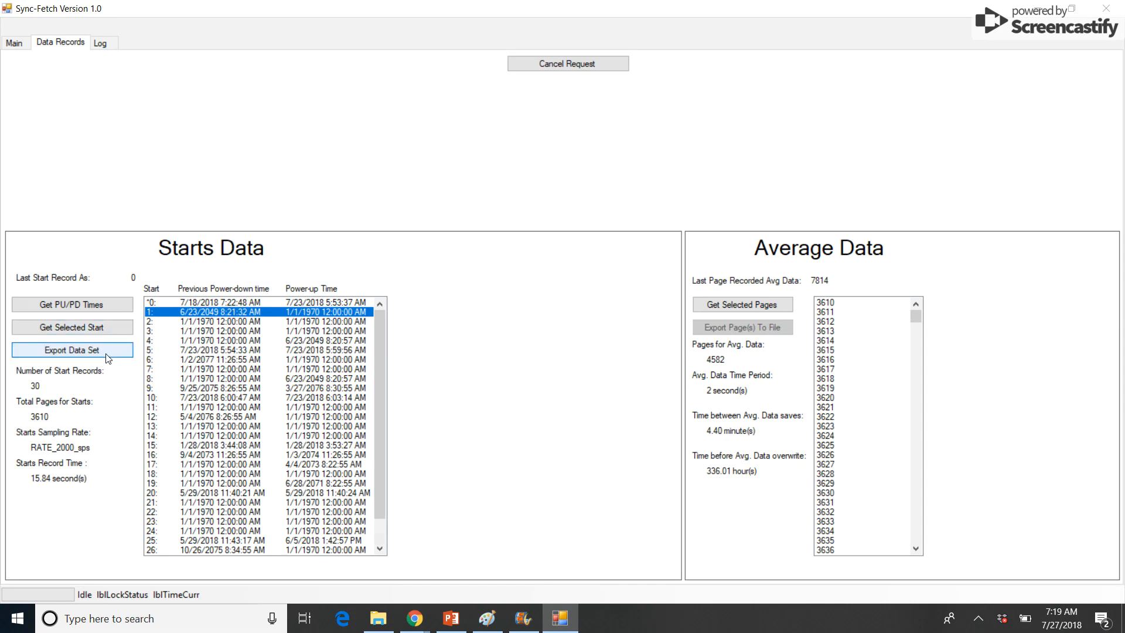
- Export start record 1's dataset as a CSV named 'Starts data'
click(71, 351)
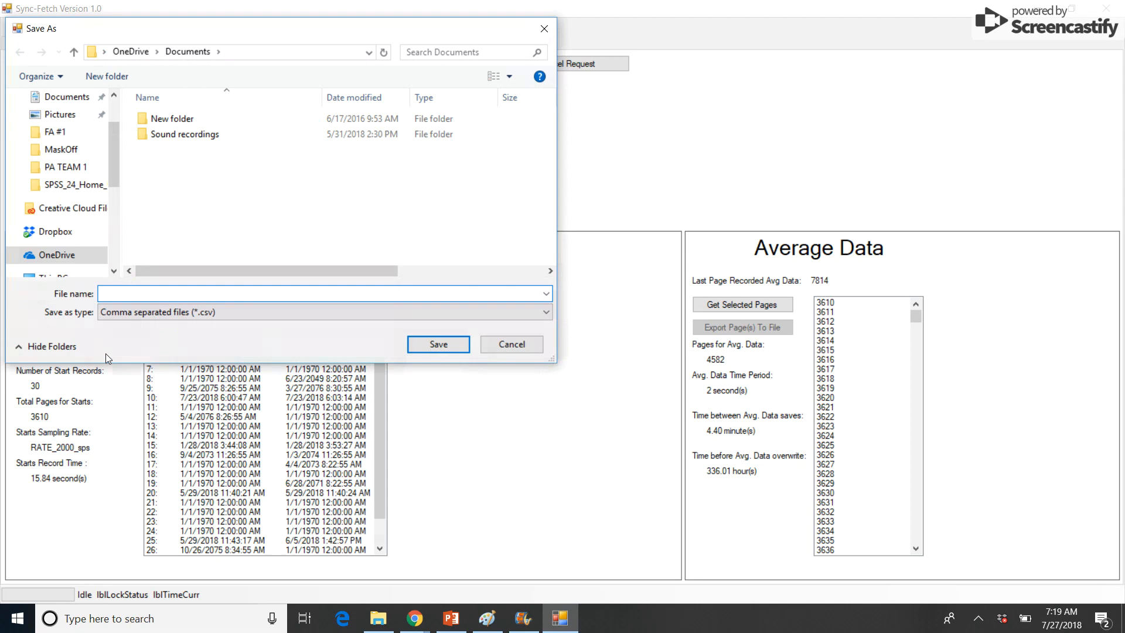
text(Starts data)
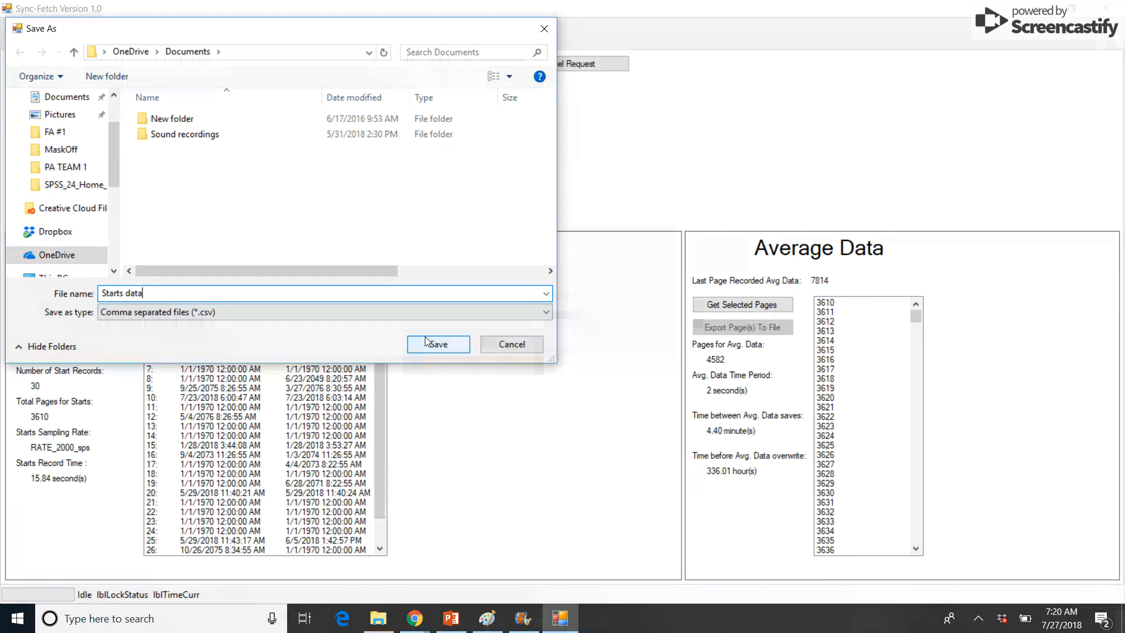
click(437, 343)
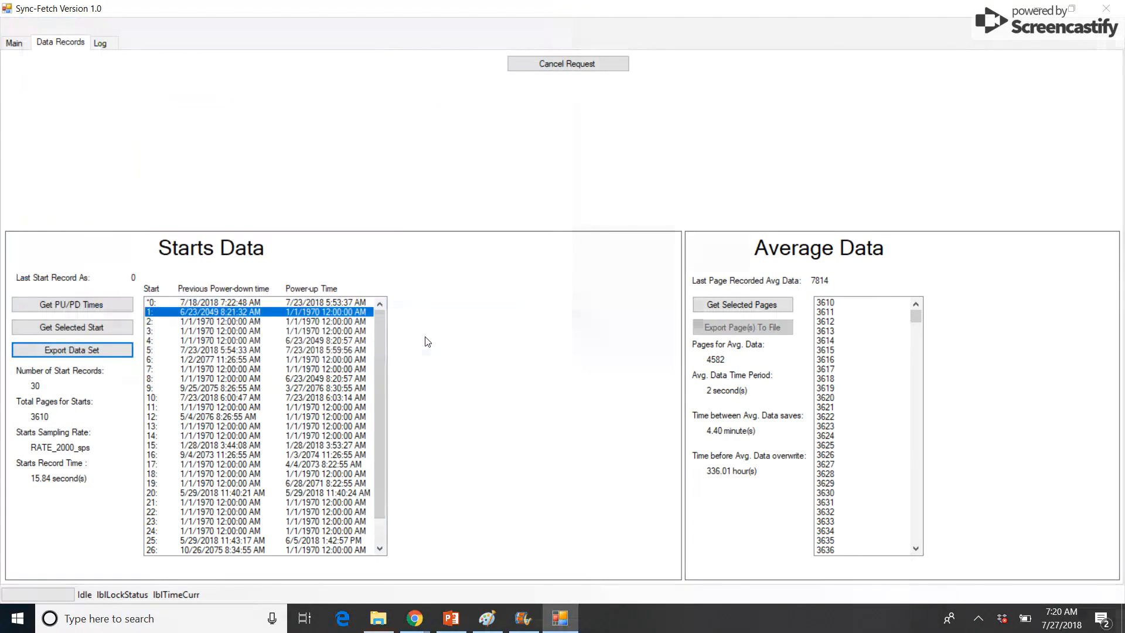
mouse_move(723, 299)
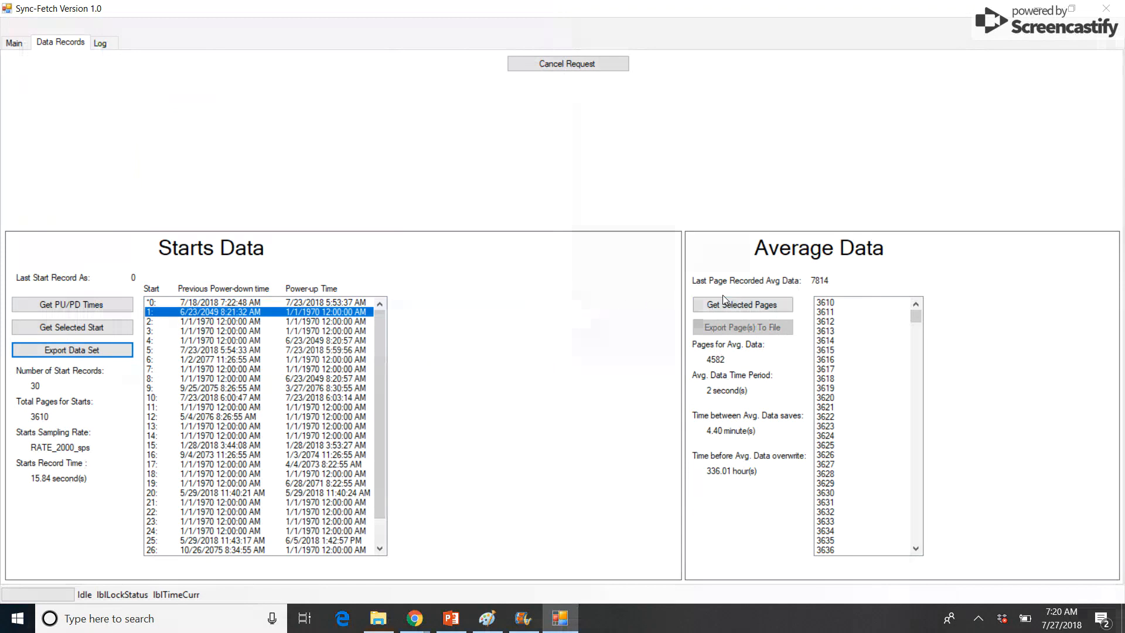
- Fetch average-data pages 3610–3631, export them as the 'Average' CSV, and show the Log
click(825, 301)
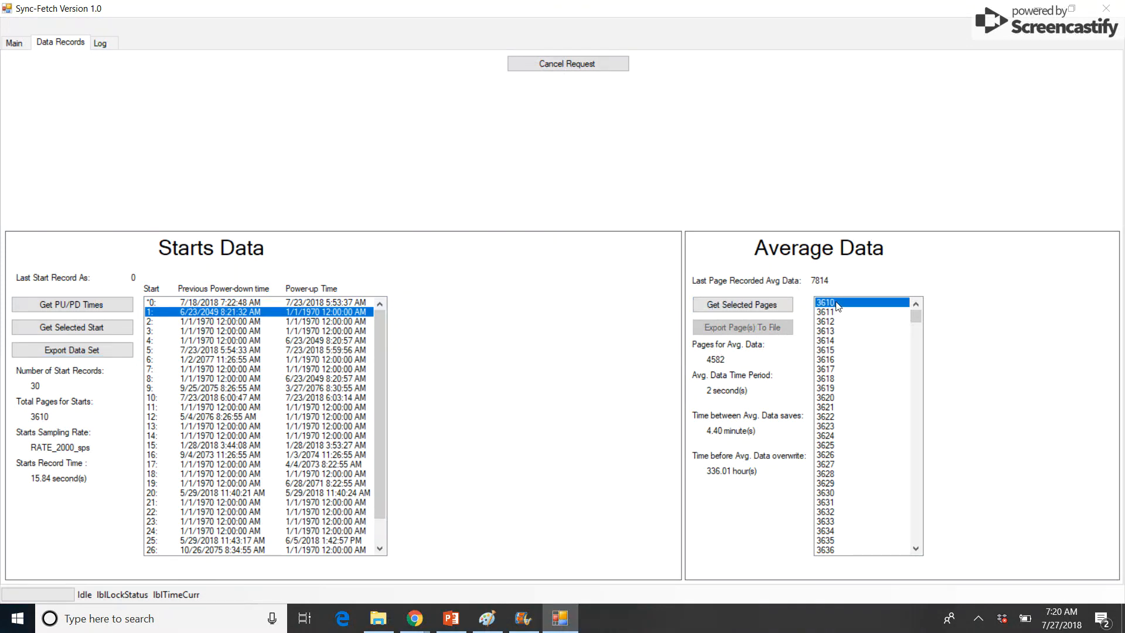
mouse_move(846, 504)
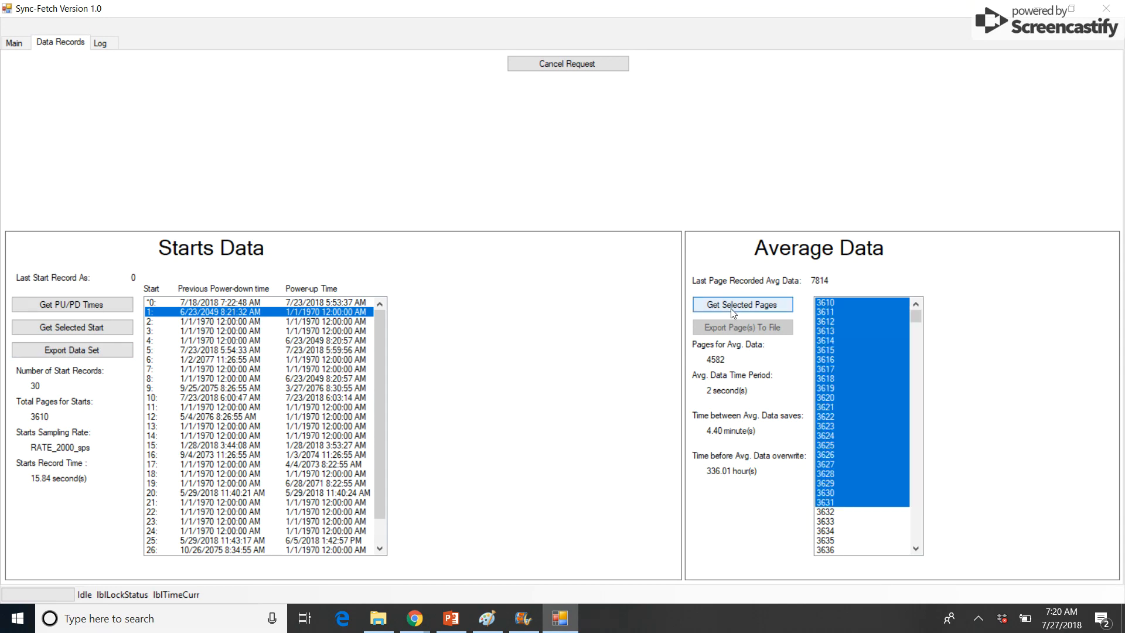
click(740, 305)
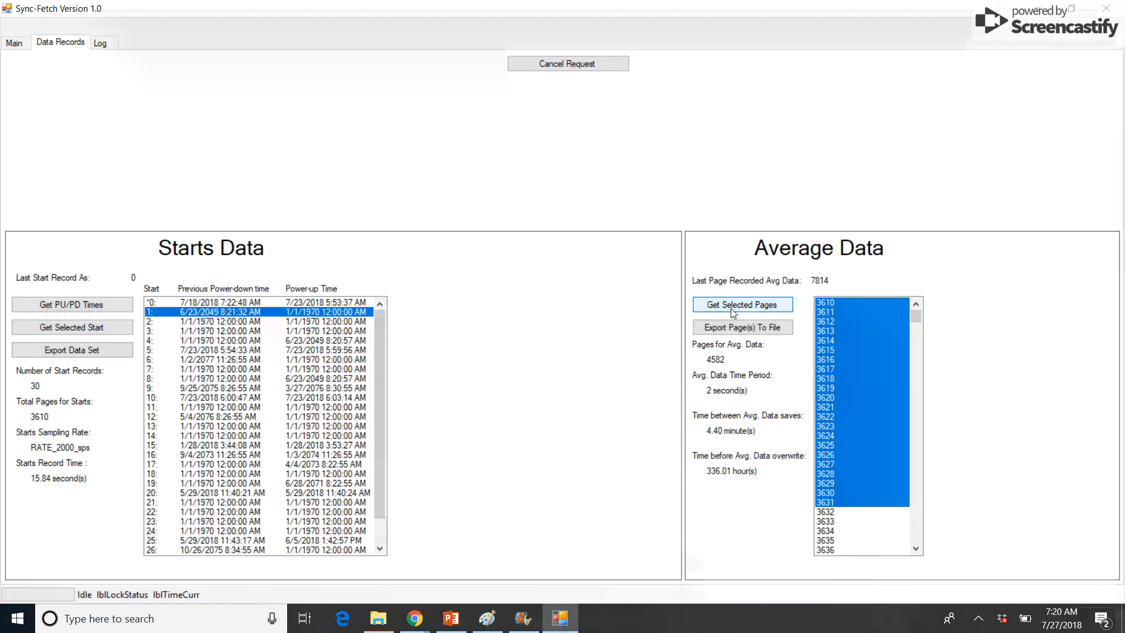
mouse_move(742, 327)
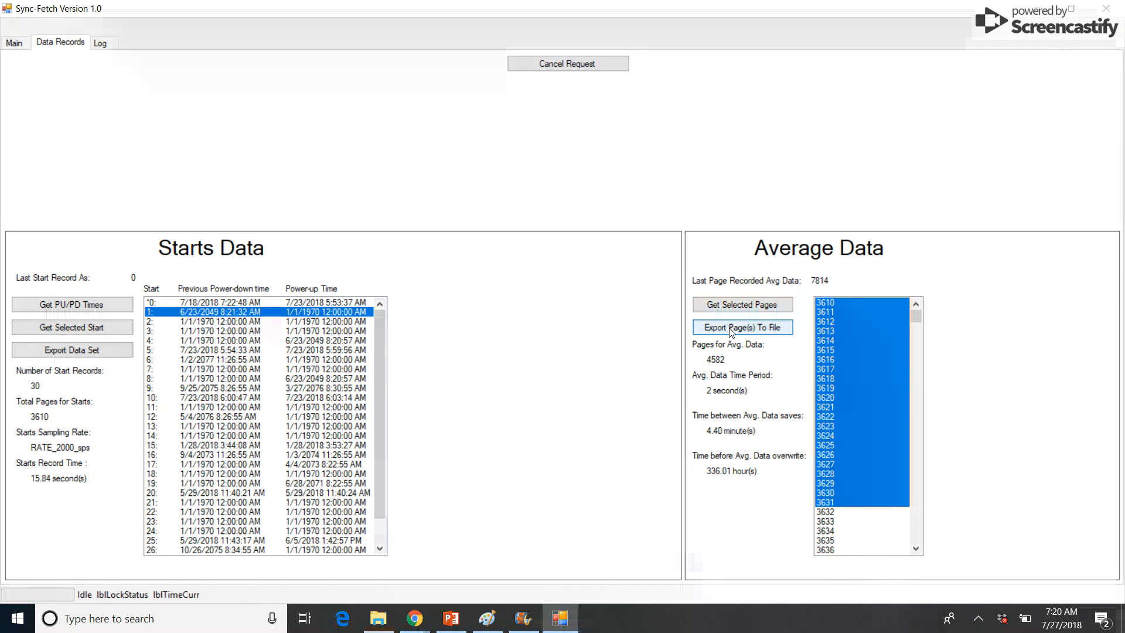
click(741, 327)
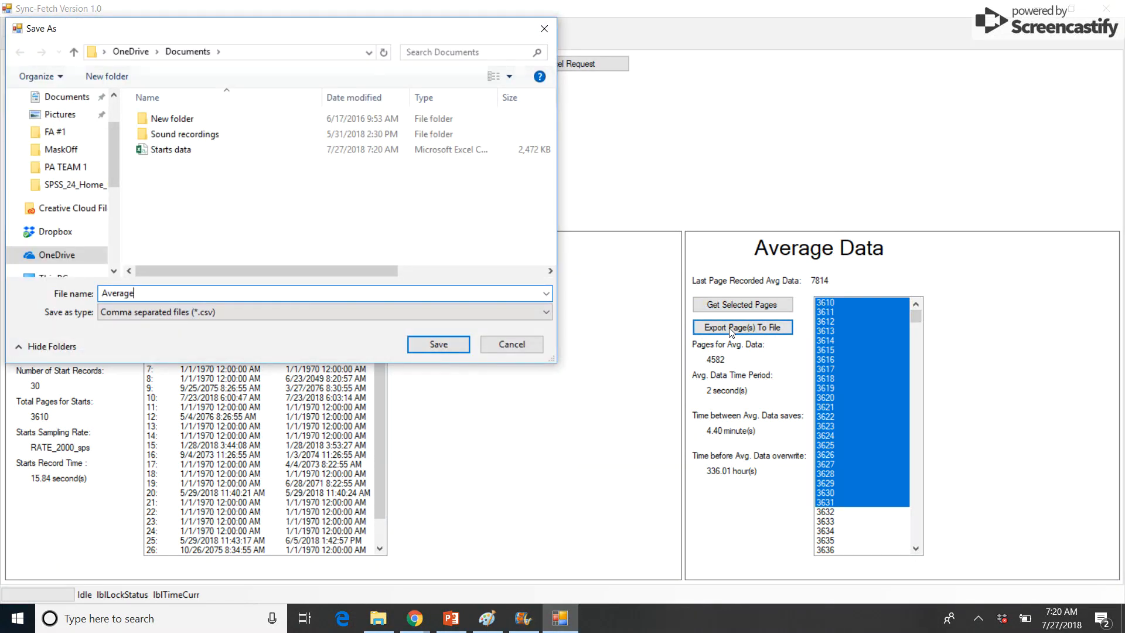
click(437, 344)
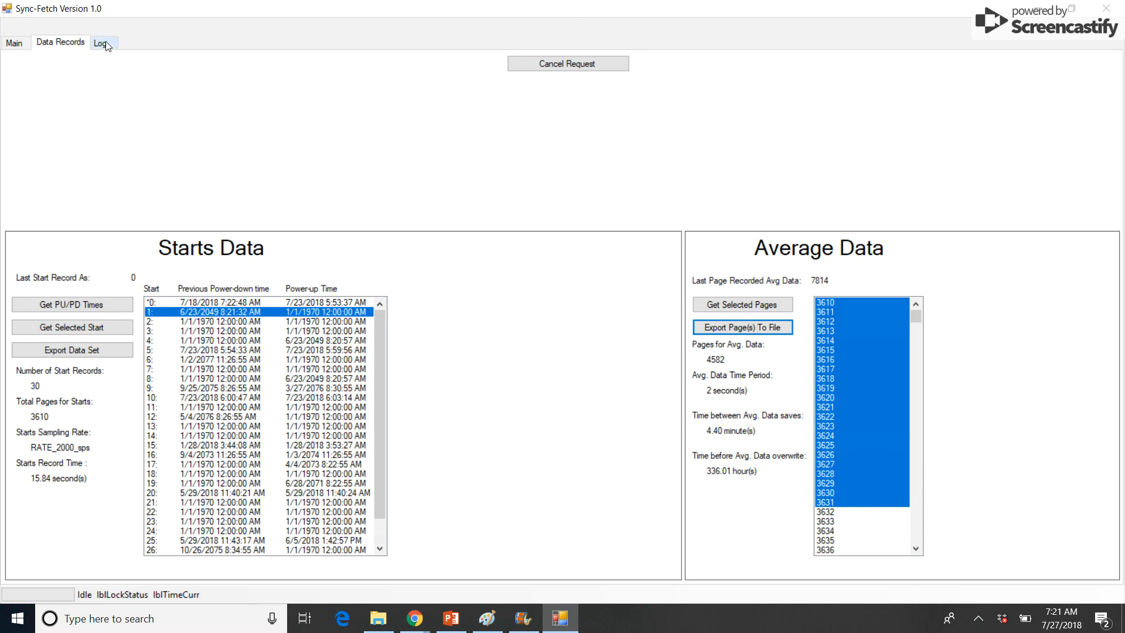
click(98, 44)
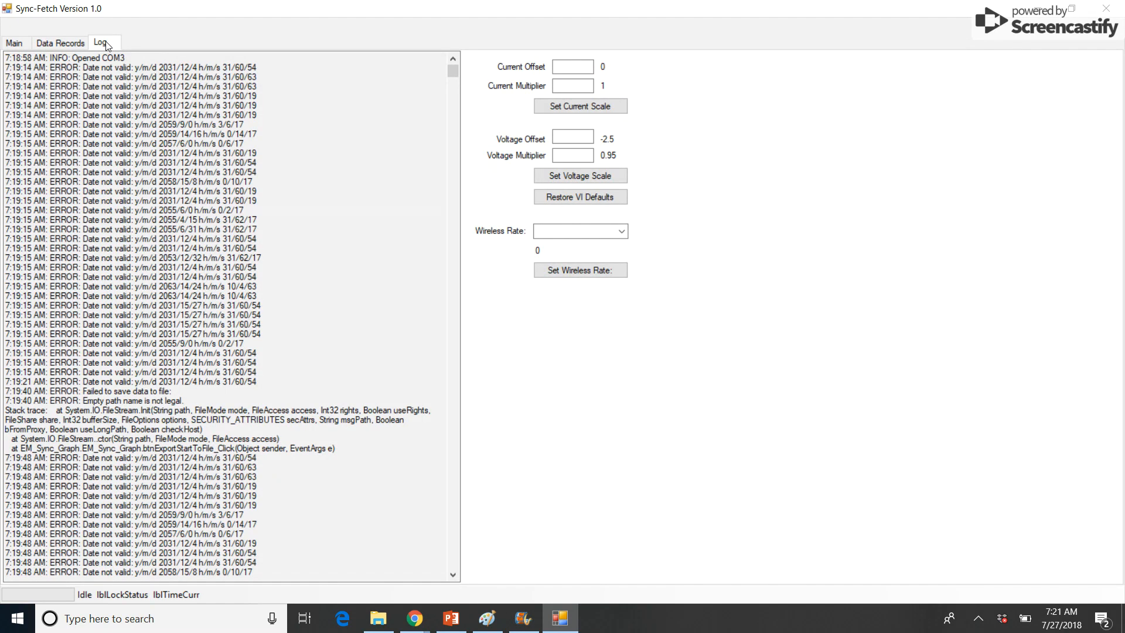